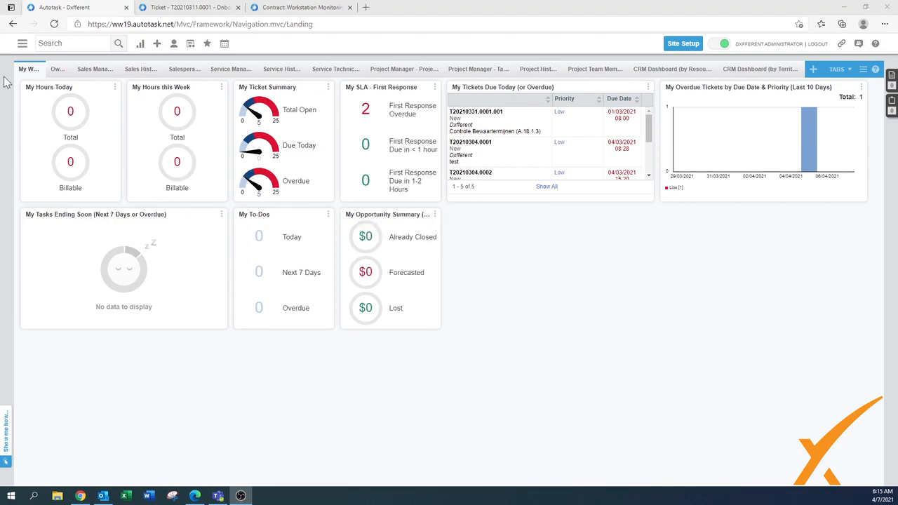
# Step: Go to Admin > Features & Settings from the main navigation menu
pyautogui.click(21, 43)
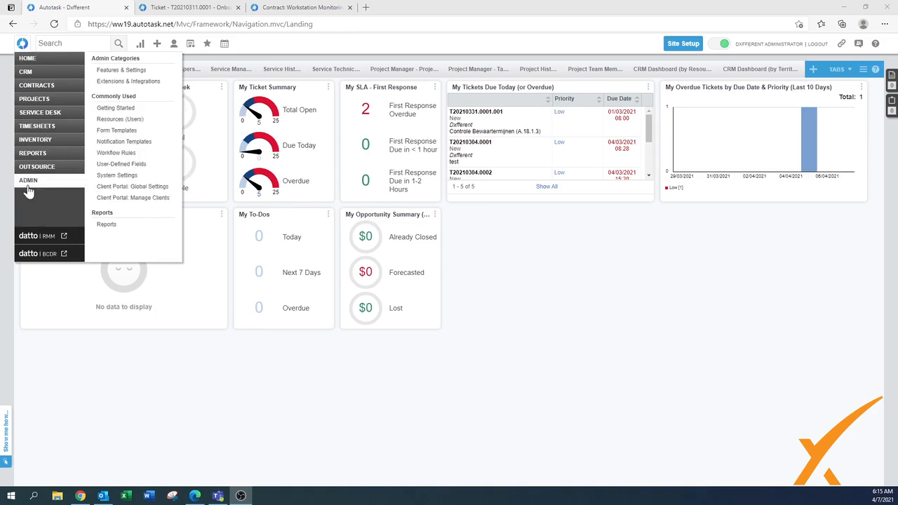
pyautogui.click(120, 69)
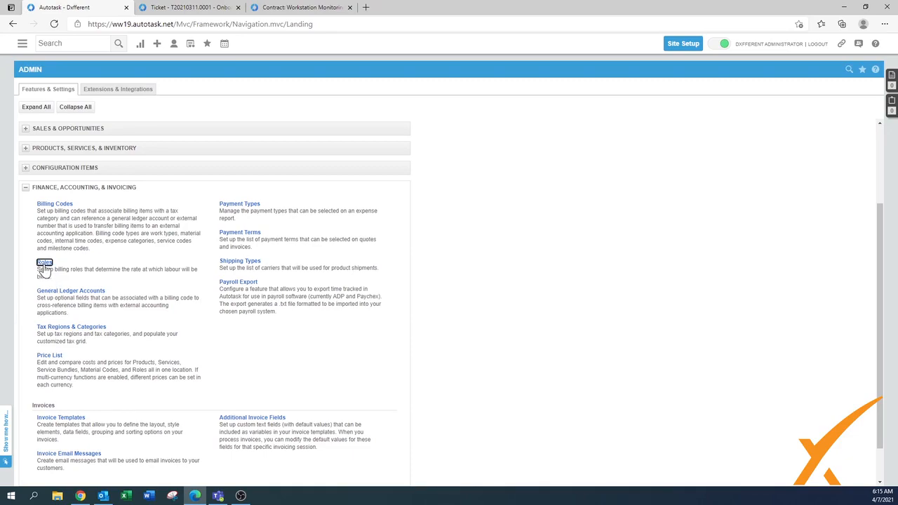
# Step: Open the Roles list, then view and cancel the Administration role's edit window
pyautogui.click(44, 261)
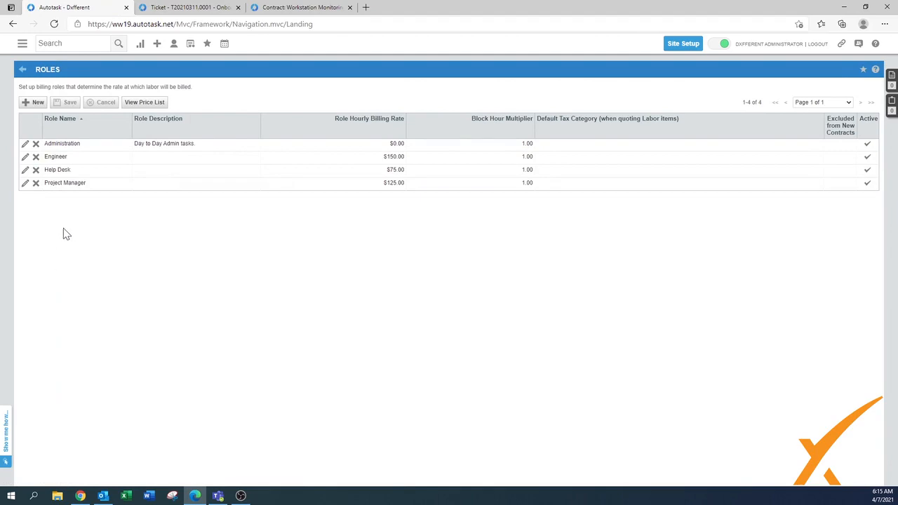
pyautogui.moveTo(103, 207)
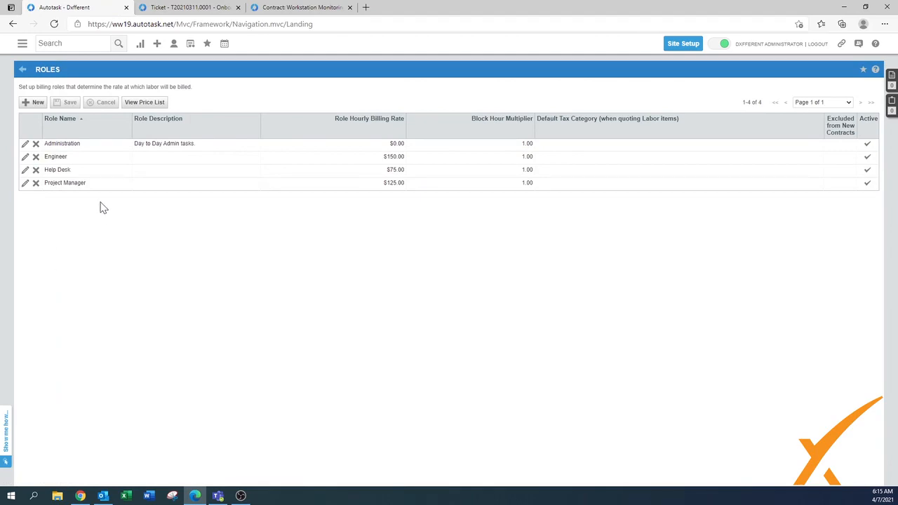
pyautogui.moveTo(49, 215)
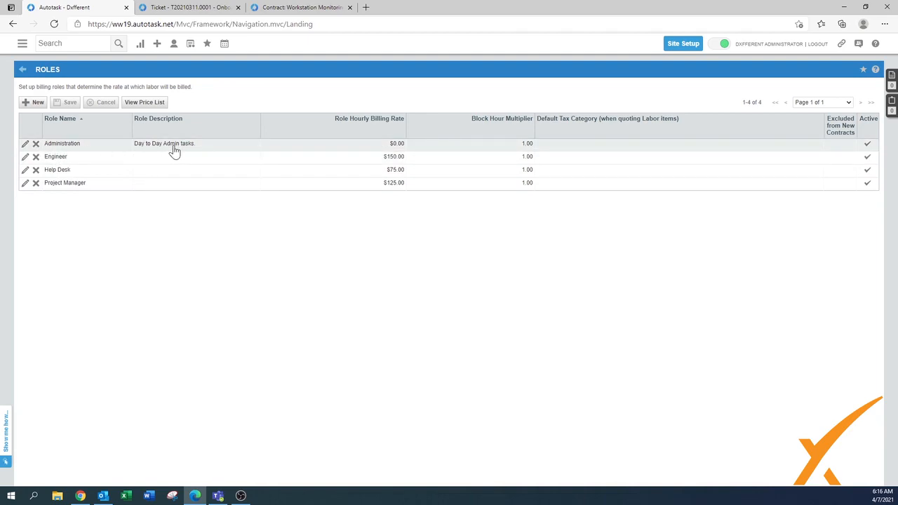
pyautogui.moveTo(382, 149)
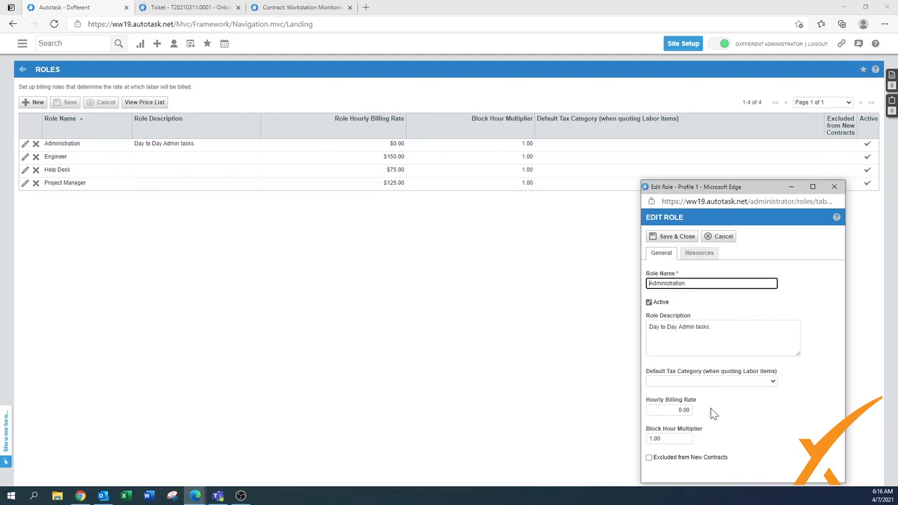
pyautogui.moveTo(742, 187); pyautogui.dragTo(734, 148)
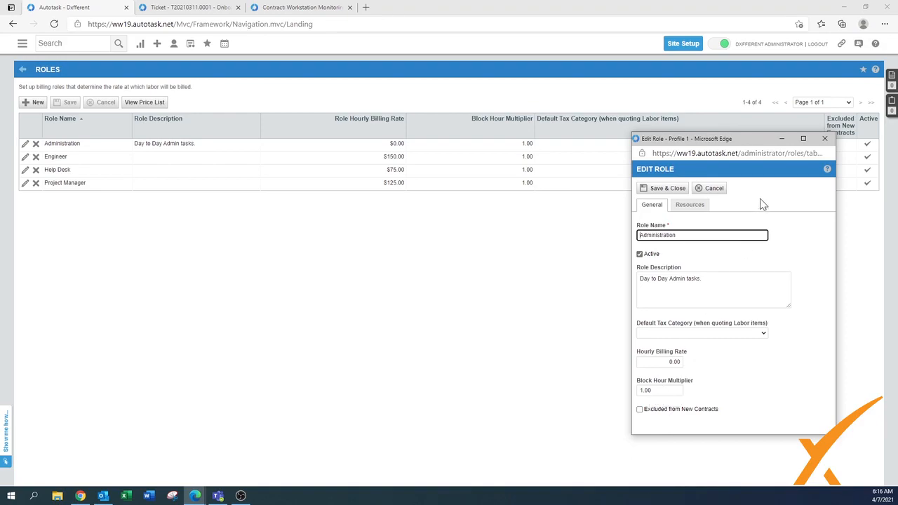
pyautogui.click(708, 188)
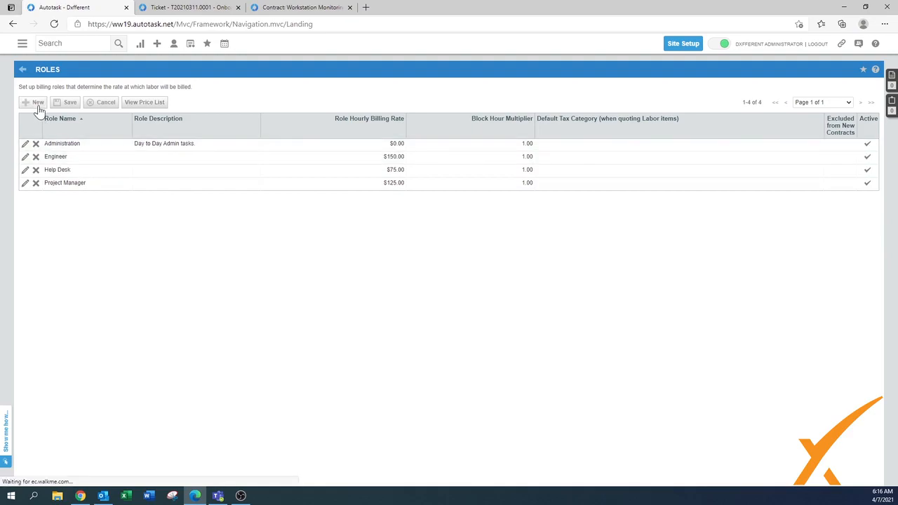
# Step: Add a Telecom role row: 165.00 rate, 1.25 multiplier, High tax, excluded from new contracts
pyautogui.click(34, 102)
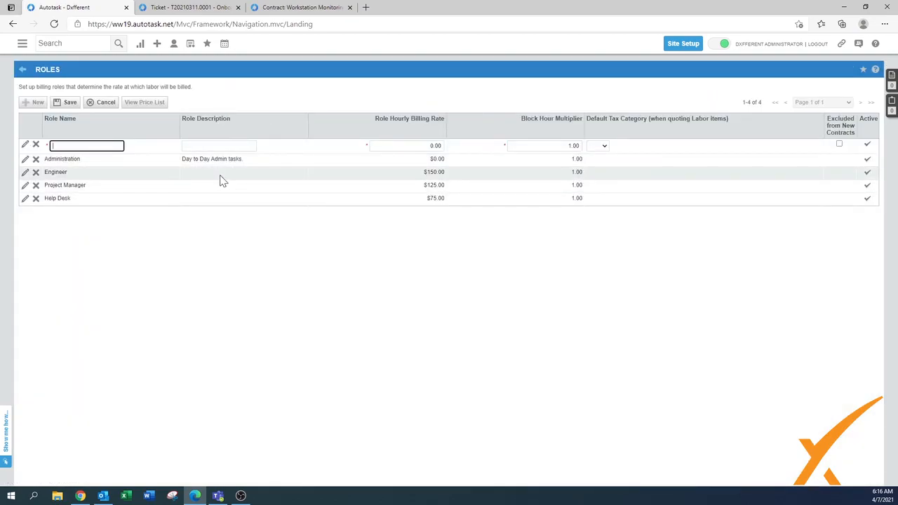
pyautogui.write('Telecom')
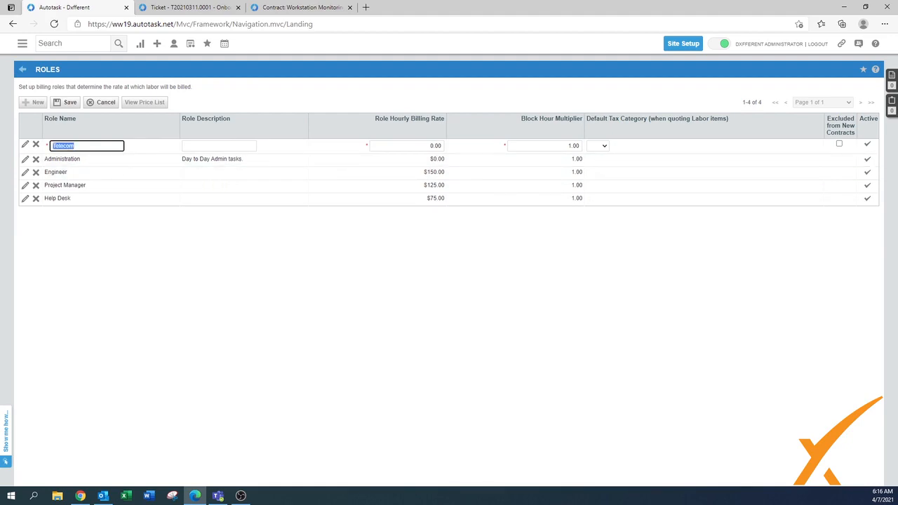
pyautogui.click(219, 145)
pyautogui.write('Telecom')
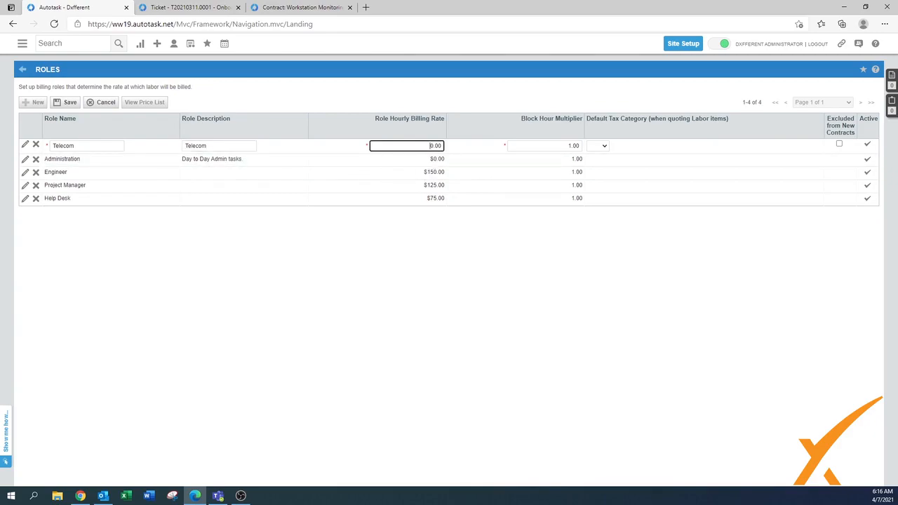
pyautogui.write('10')
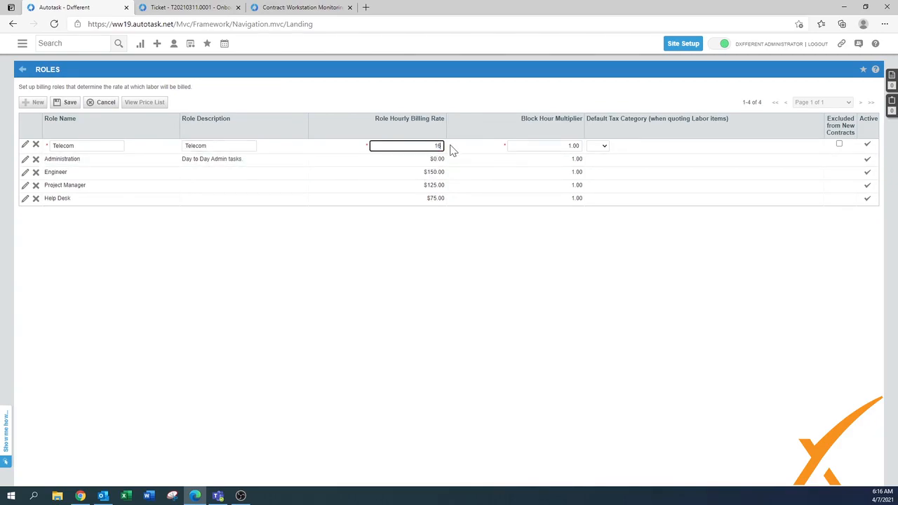
pyautogui.click(544, 145)
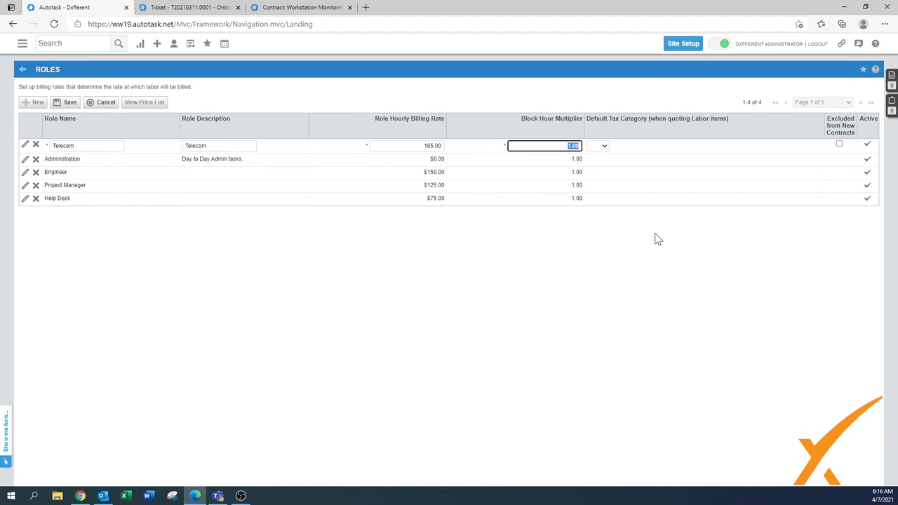
pyautogui.write('1.25')
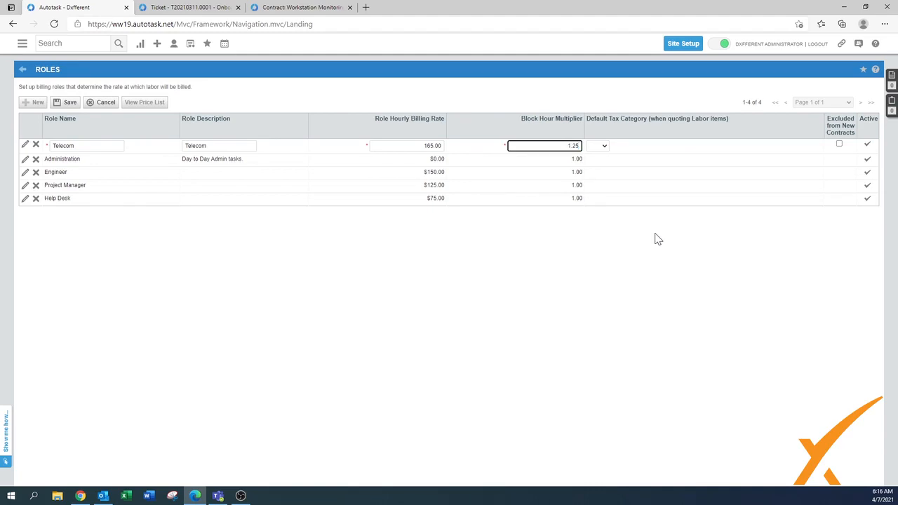
pyautogui.click(602, 145)
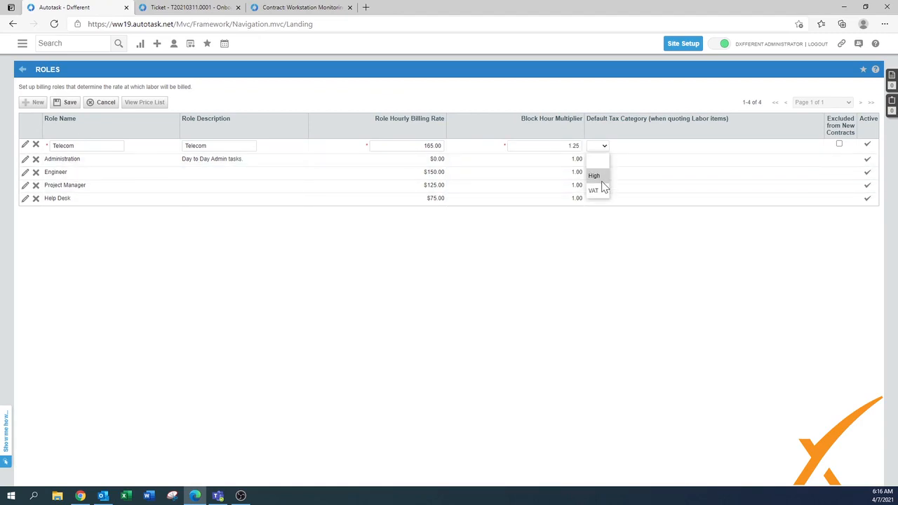
pyautogui.click(593, 175)
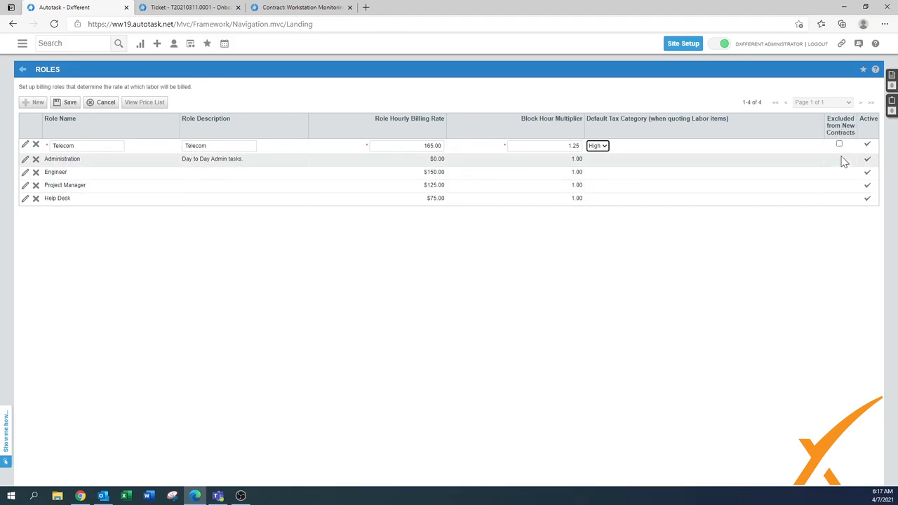
pyautogui.click(839, 143)
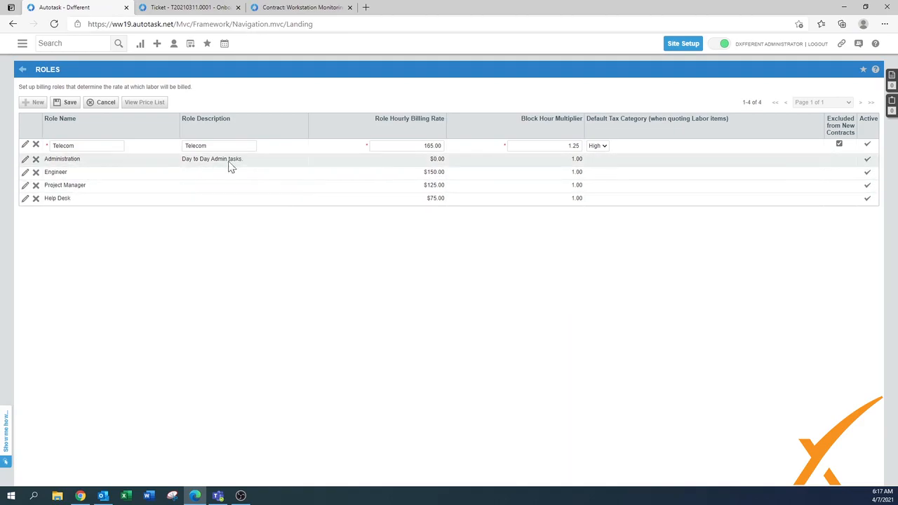
# Step: Save the Telecom role and confirm the exclusion-from-new-contracts warning
pyautogui.click(838, 143)
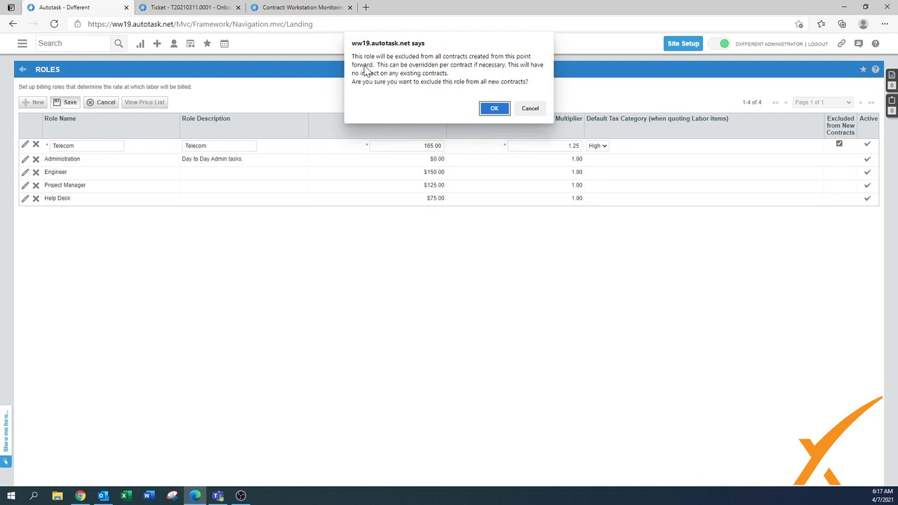
pyautogui.moveTo(474, 72)
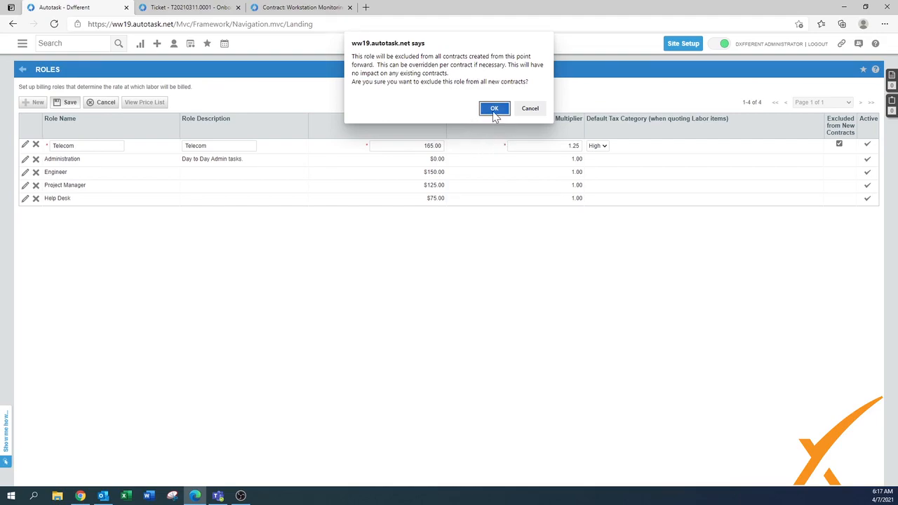
pyautogui.click(494, 108)
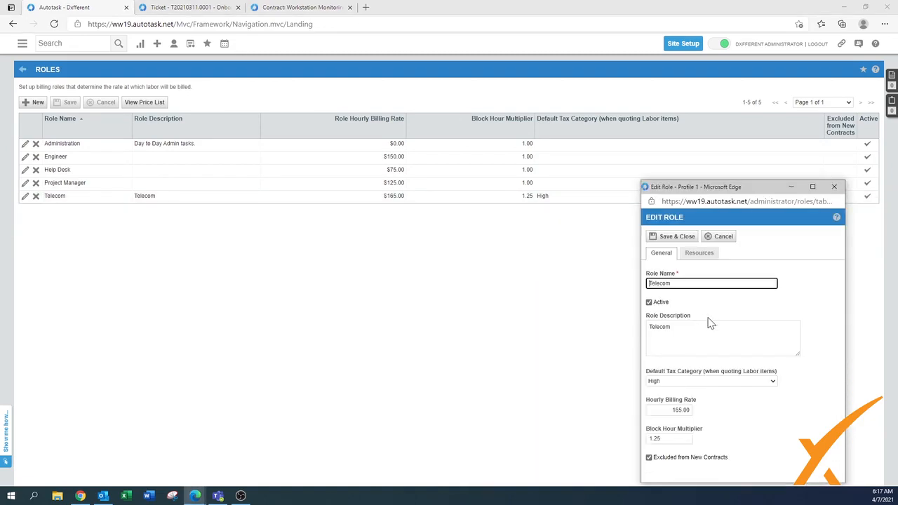
pyautogui.moveTo(656, 370)
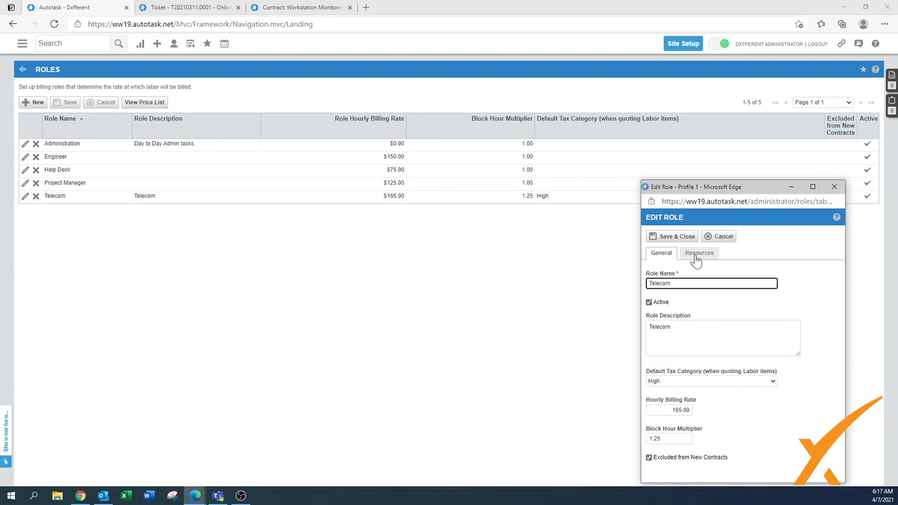
# Step: Check Telecom's Resources tab, which lists no resources, and cancel the edit window
pyautogui.click(699, 252)
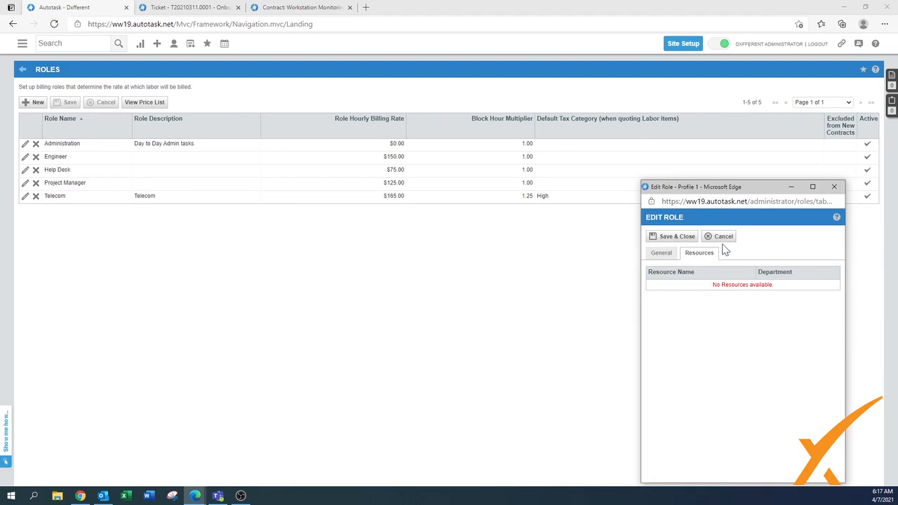
pyautogui.click(722, 235)
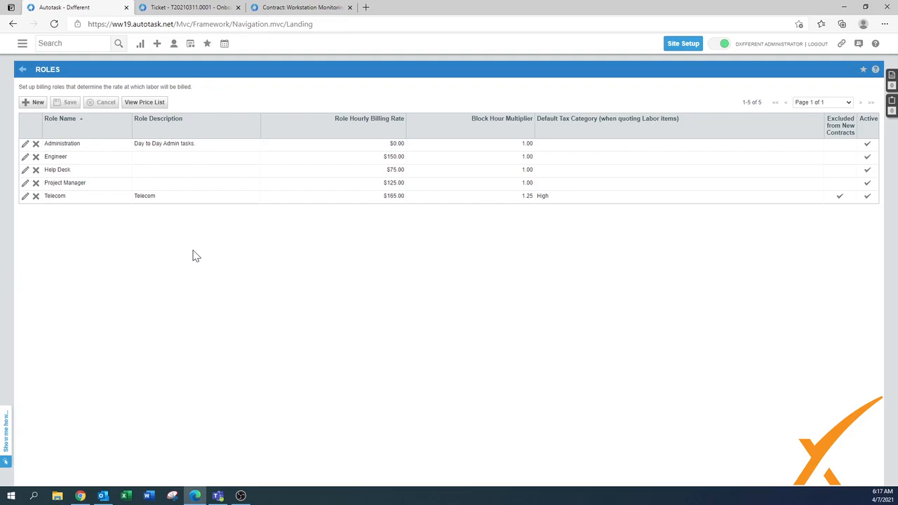
pyautogui.moveTo(157, 214)
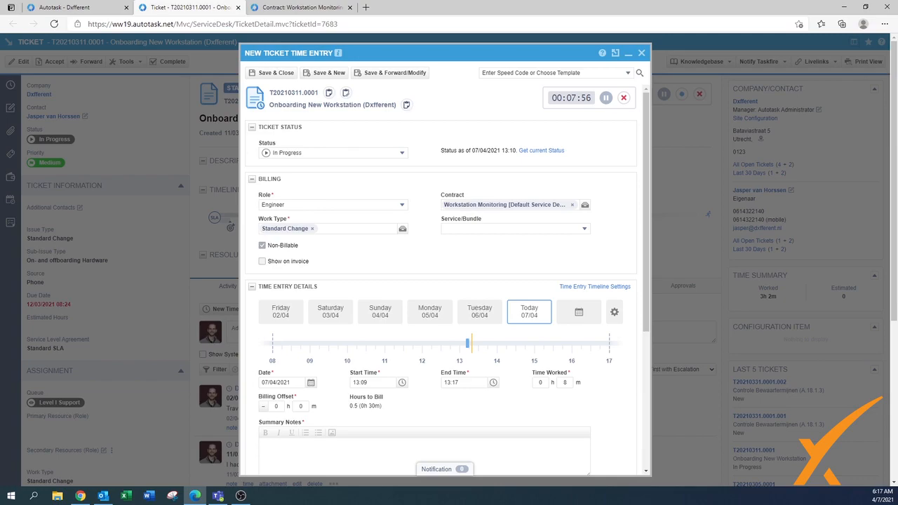
# Step: Change the time entry's billing role from Engineer to Project Manager
pyautogui.click(331, 205)
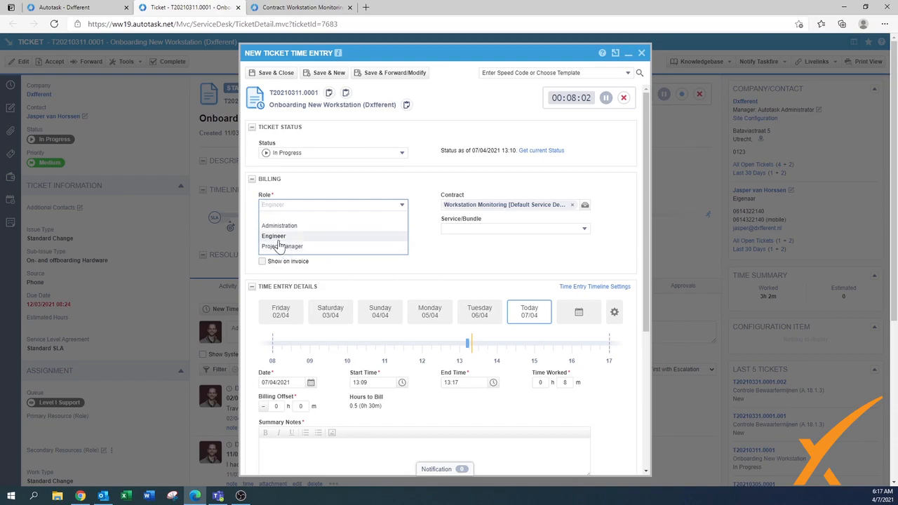
pyautogui.click(273, 236)
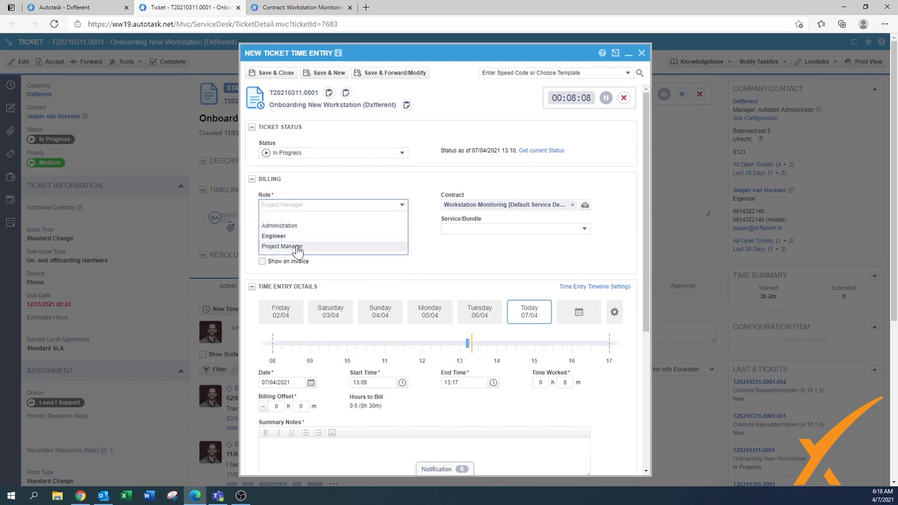
pyautogui.click(282, 246)
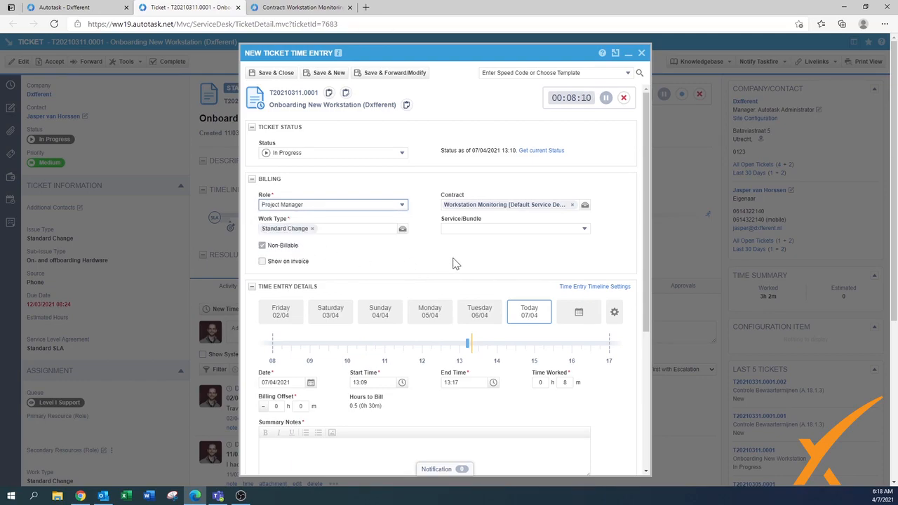
pyautogui.moveTo(561, 419)
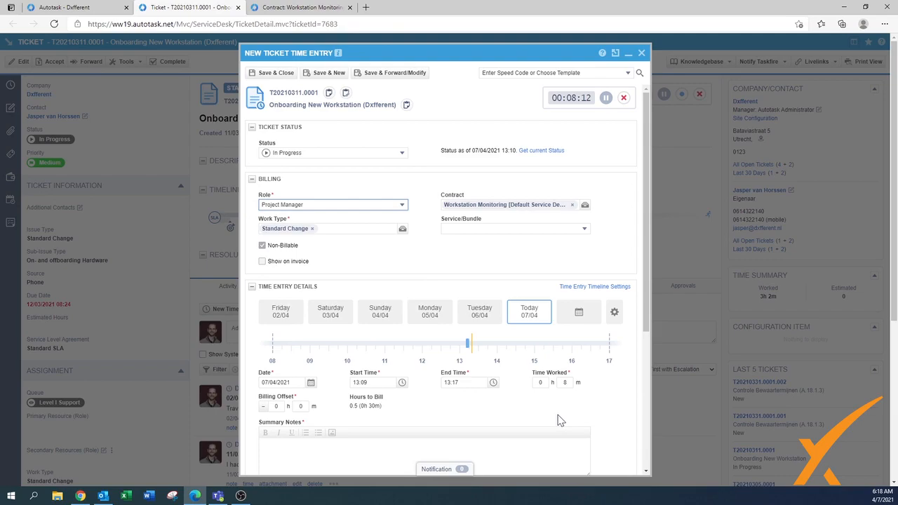
pyautogui.moveTo(522, 121)
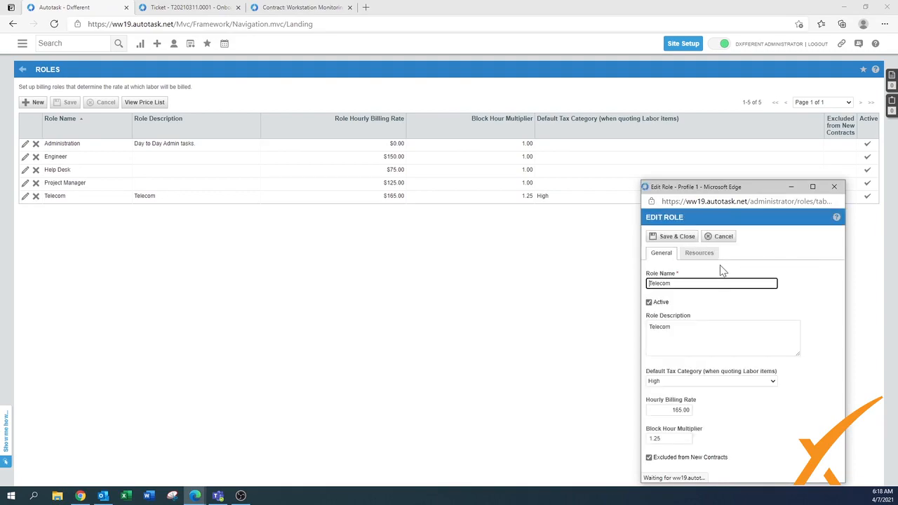
# Step: Recheck Telecom's still-empty Resources tab and cancel the role editor
pyautogui.click(698, 253)
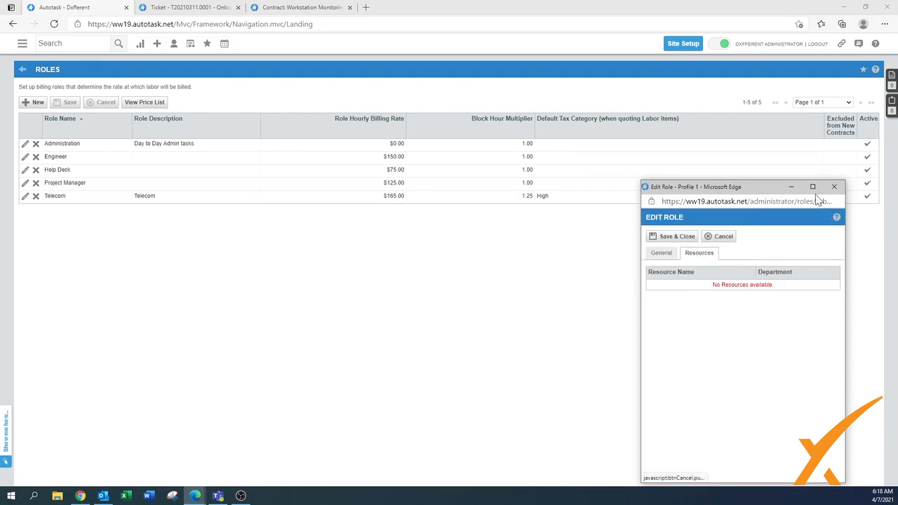
pyautogui.click(718, 236)
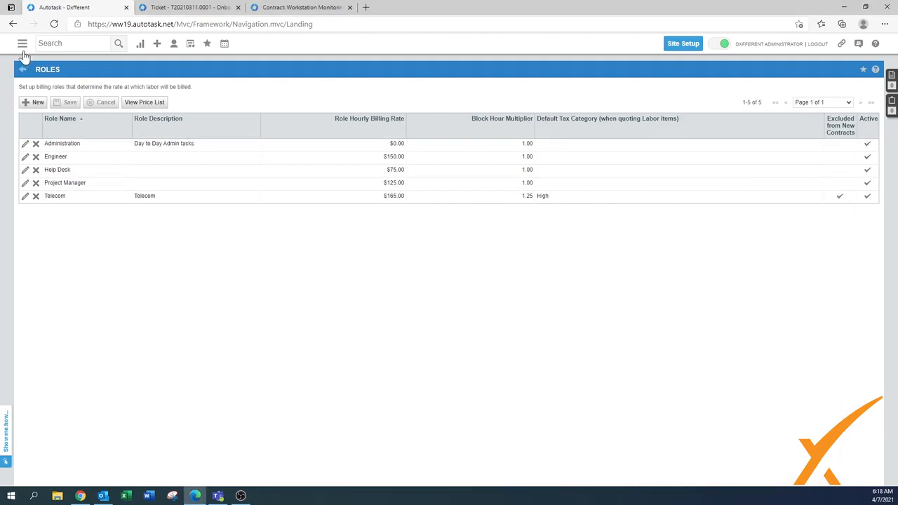
# Step: Open the Dxfferent Administrator resource's Associations tab
pyautogui.click(22, 42)
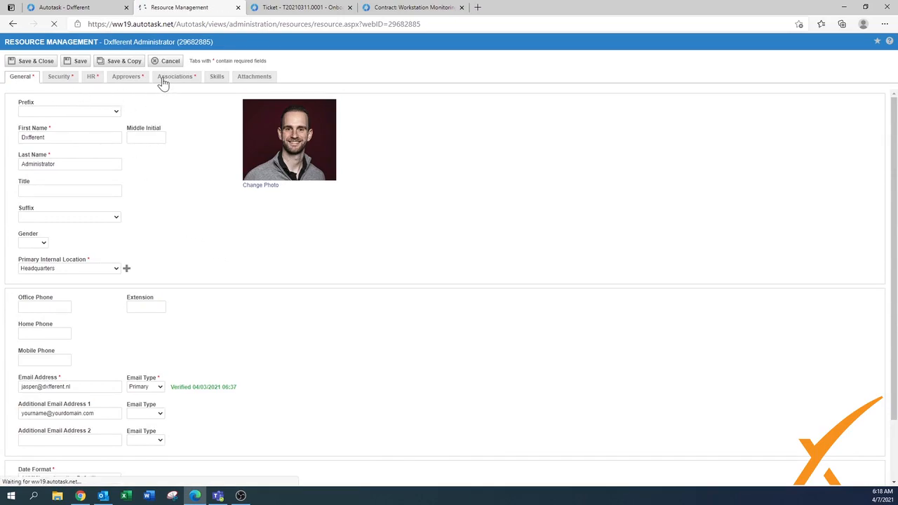
pyautogui.click(175, 76)
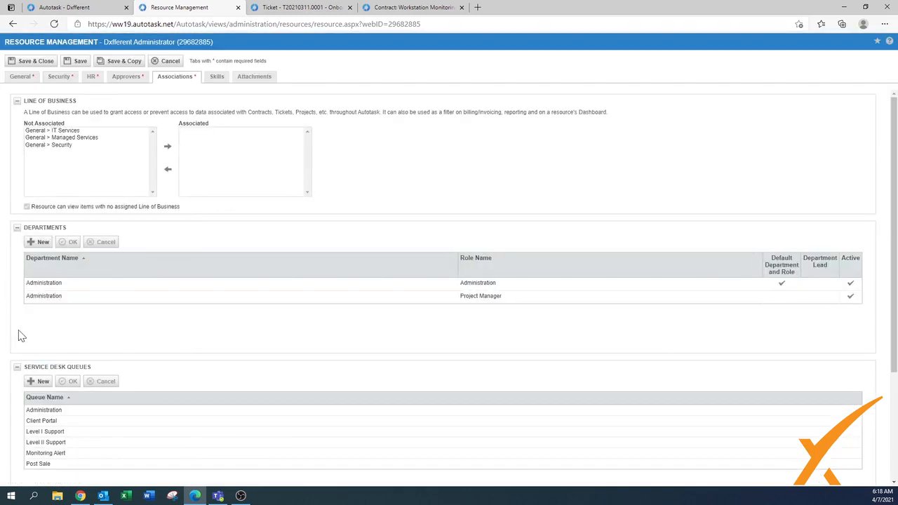
pyautogui.scroll(-3)
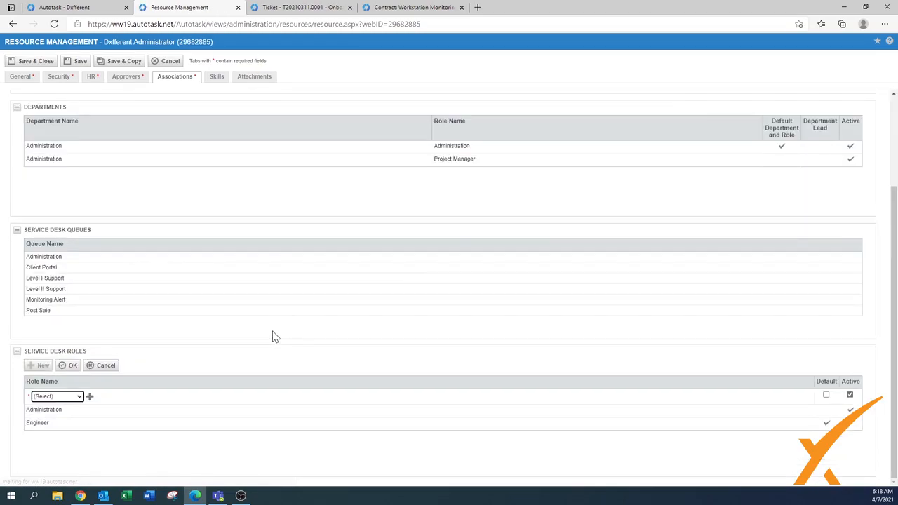
# Step: Add Telecom under Service Desk Roles and save and close the resource
pyautogui.click(56, 397)
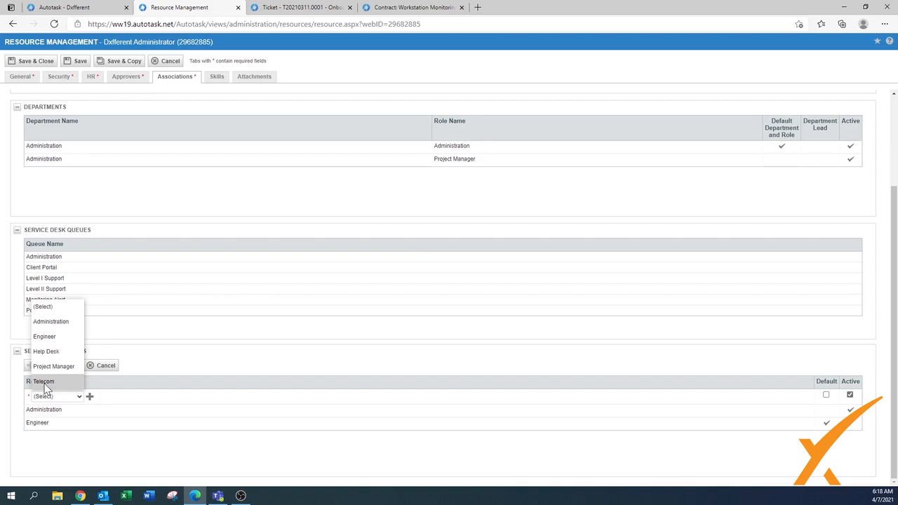
pyautogui.click(41, 380)
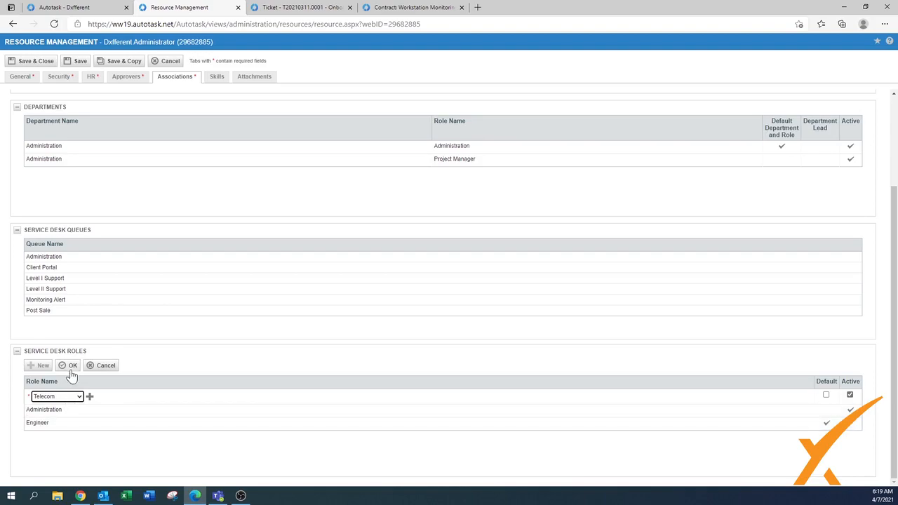
pyautogui.click(68, 365)
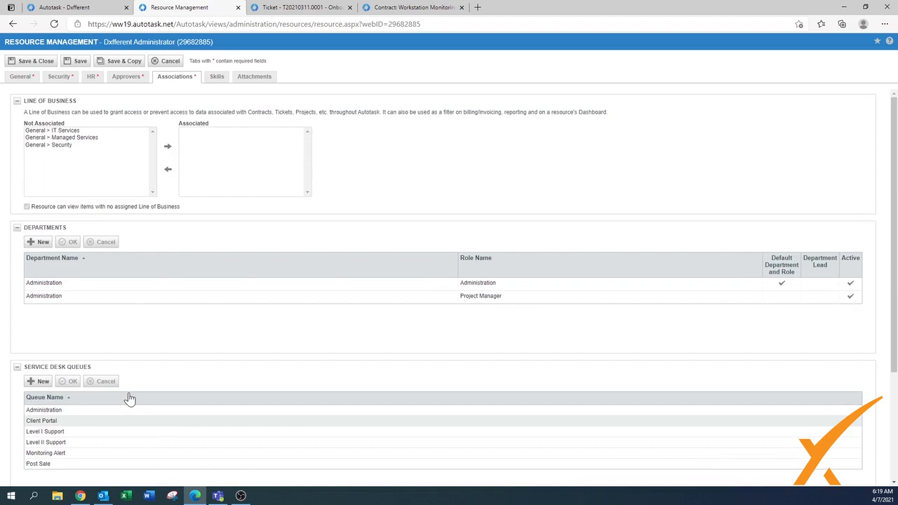
pyautogui.scroll(-3)
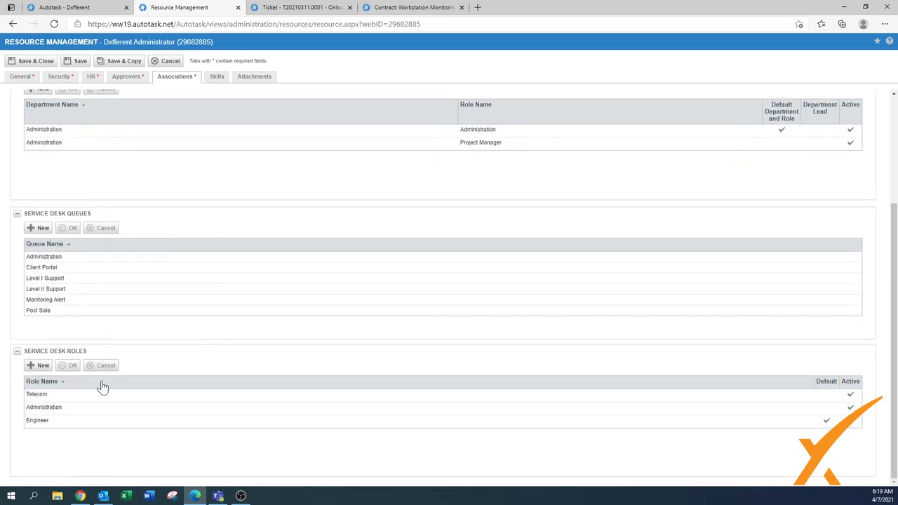
pyautogui.click(36, 61)
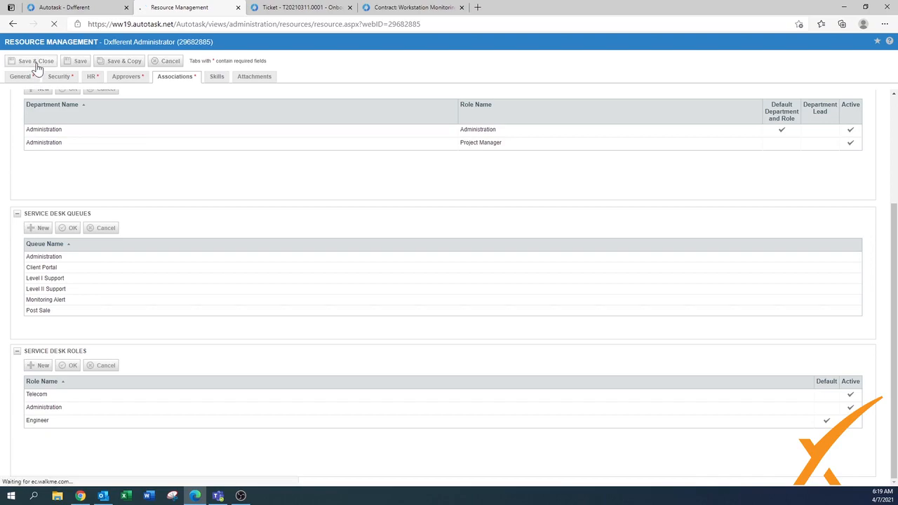
pyautogui.click(35, 60)
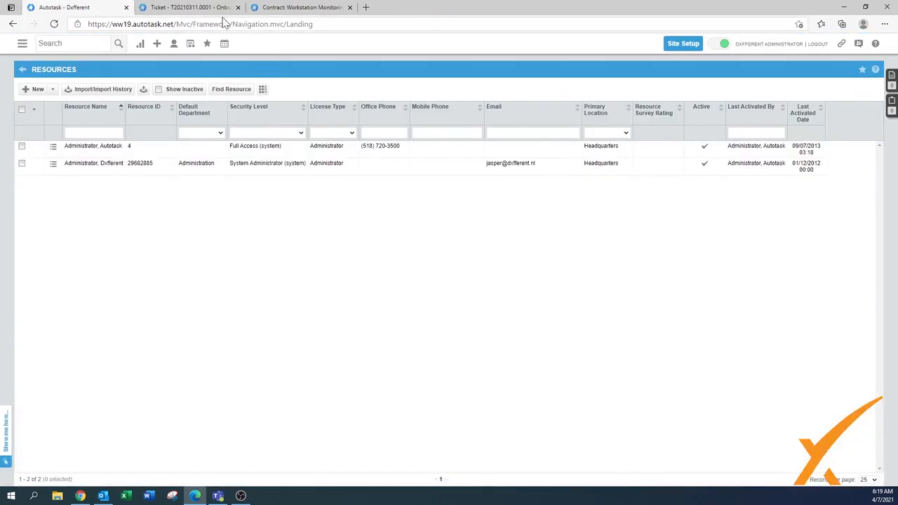
# Step: Start a time entry on Onboarding New Workstation, see Telecom offered, and discard it
pyautogui.click(189, 7)
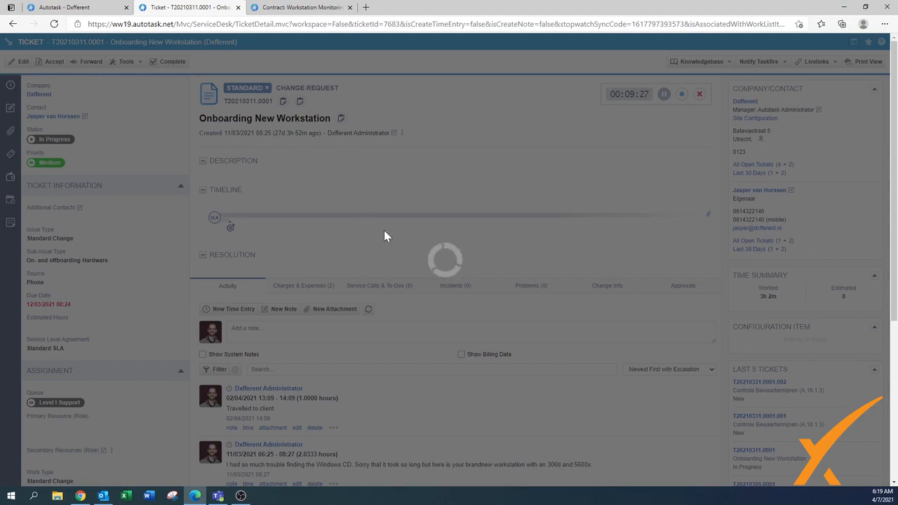
pyautogui.click(233, 308)
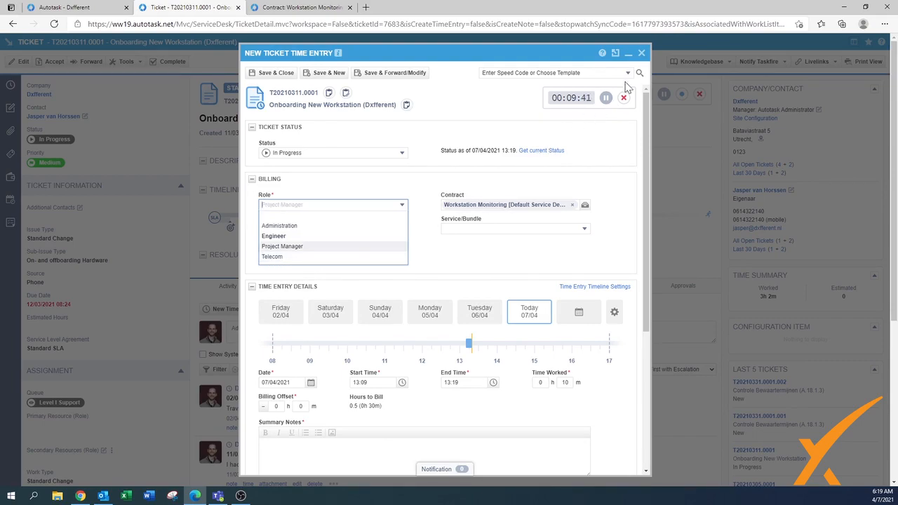
pyautogui.click(640, 53)
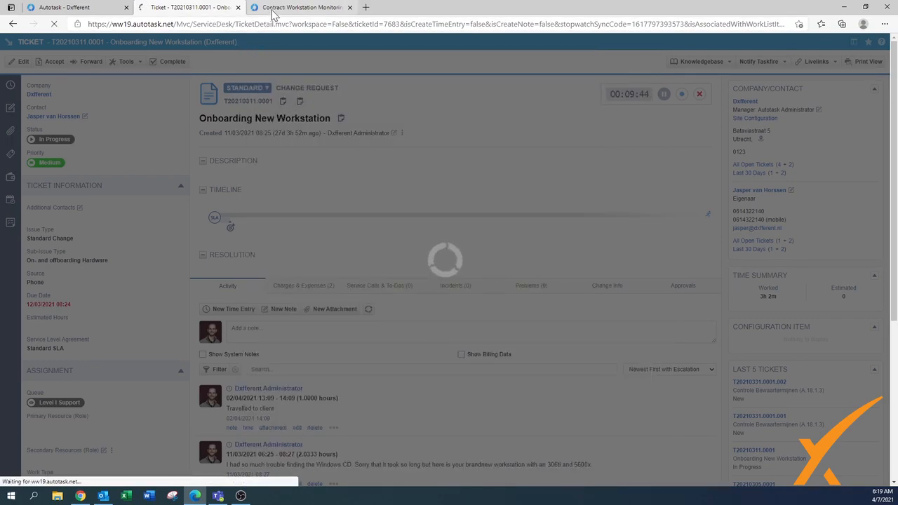
# Step: Switch to the Workstation Monitoring contract and open its Exclusions page
pyautogui.click(300, 7)
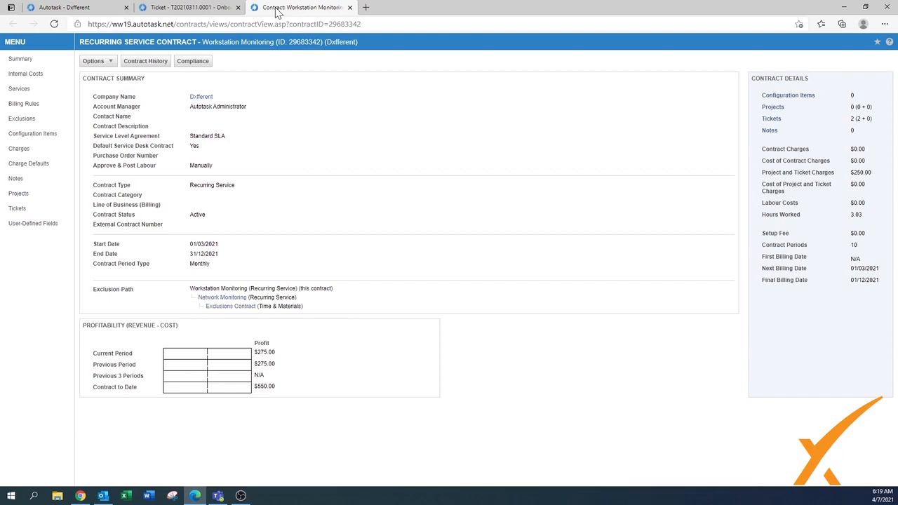
pyautogui.moveTo(290, 186)
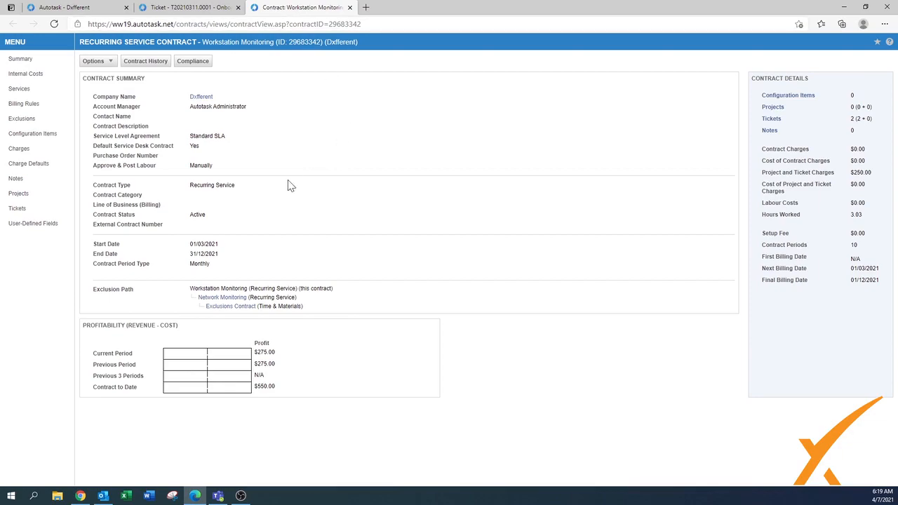
pyautogui.moveTo(21, 118)
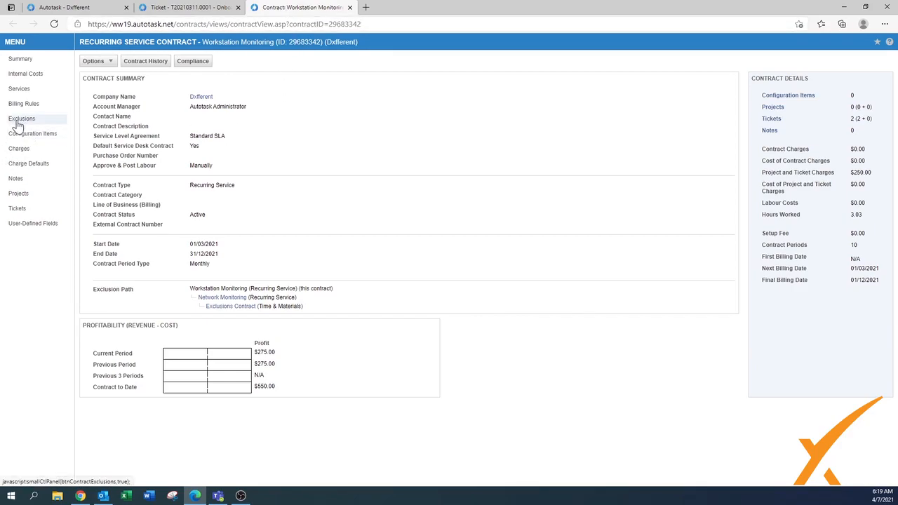
pyautogui.click(22, 118)
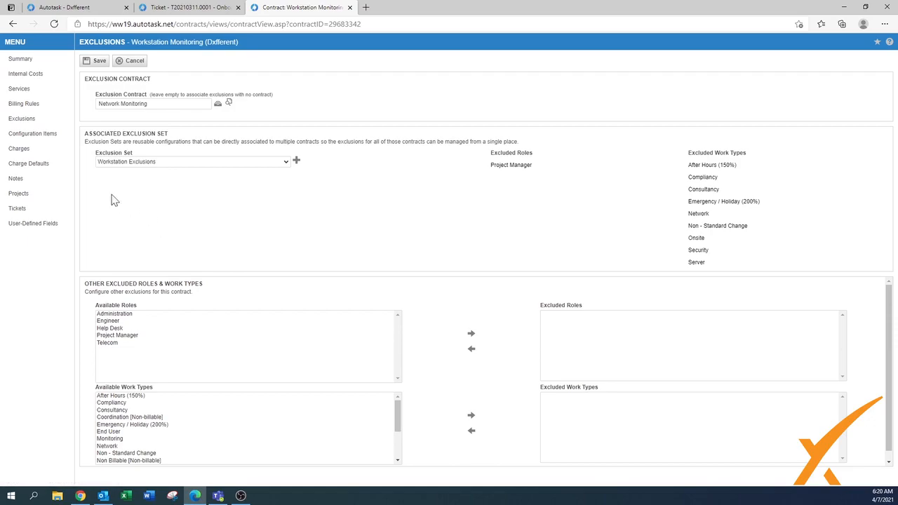
pyautogui.moveTo(110, 185)
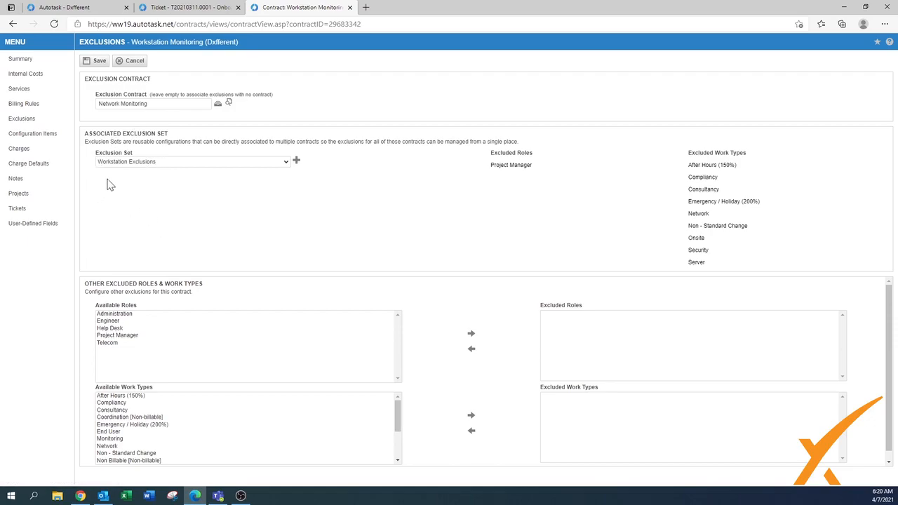
pyautogui.moveTo(198, 235)
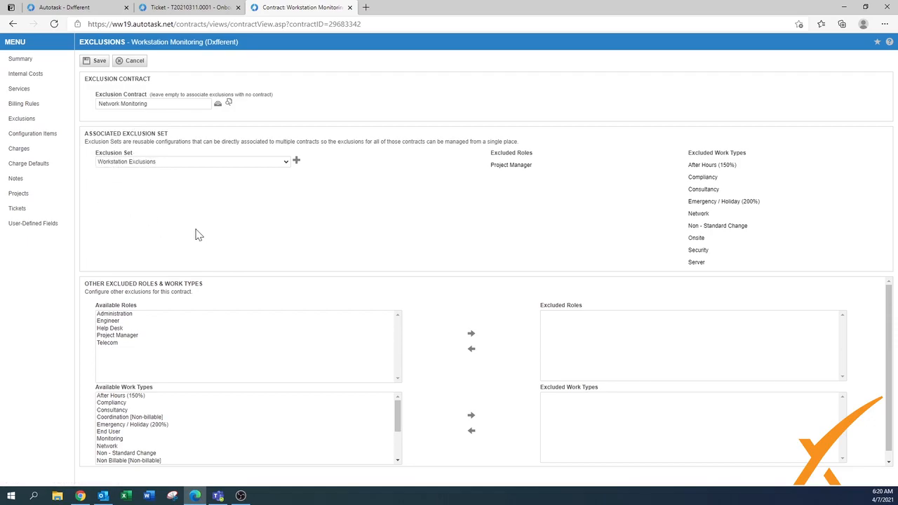
pyautogui.moveTo(120, 352)
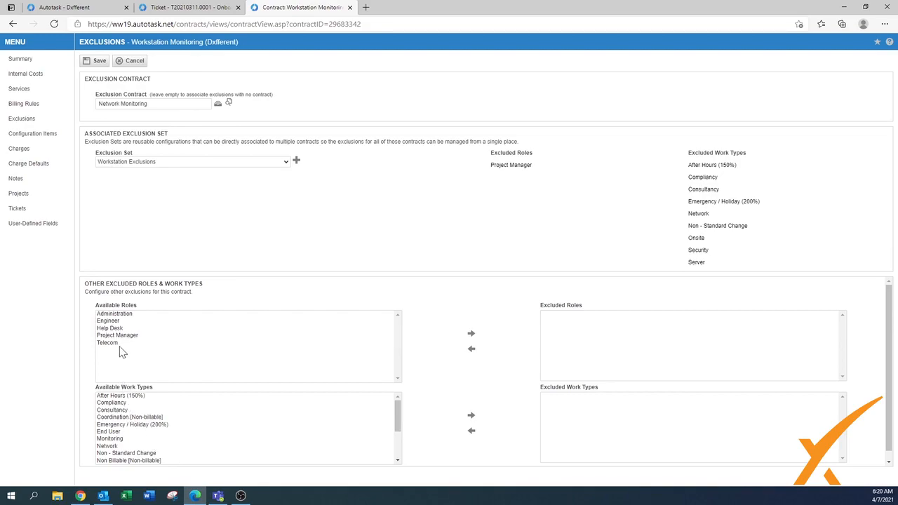
pyautogui.moveTo(128, 472)
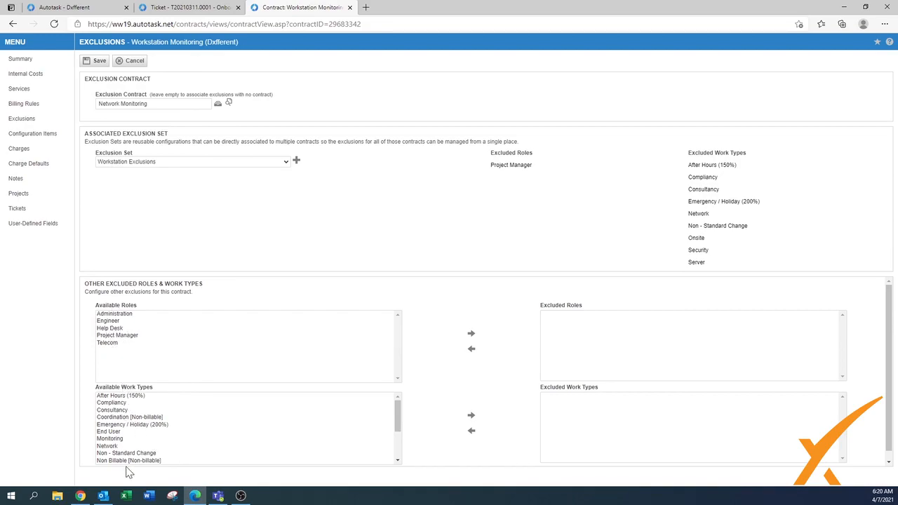
# Step: Move the Telecom role from Available Roles into Excluded Roles on the contract's Exclusions page
pyautogui.click(107, 342)
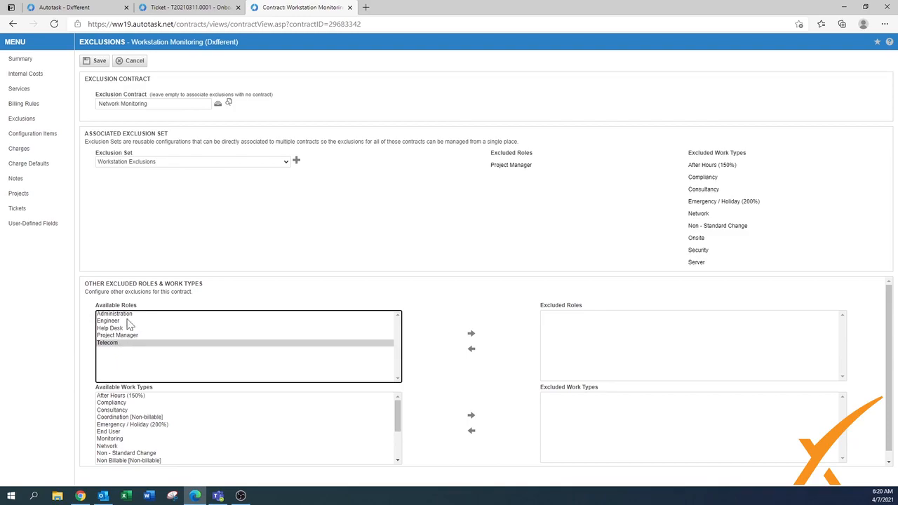
pyautogui.moveTo(474, 343)
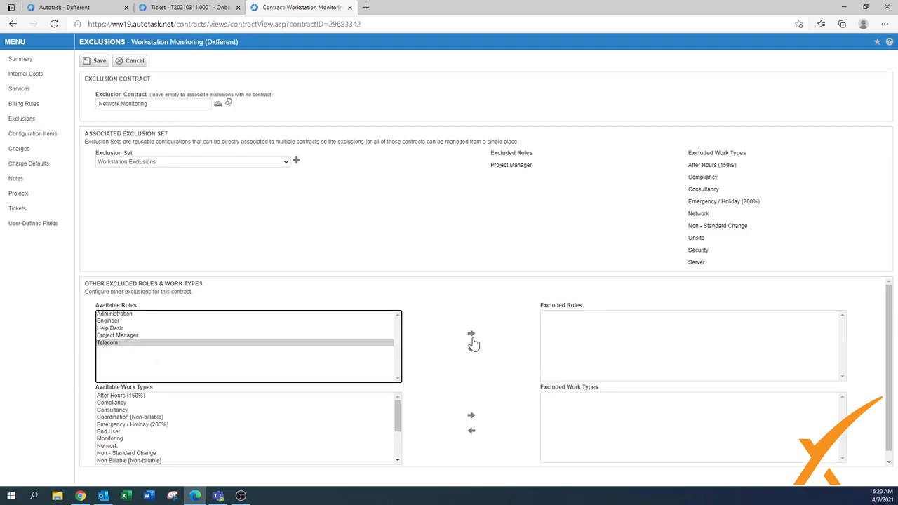
pyautogui.click(471, 333)
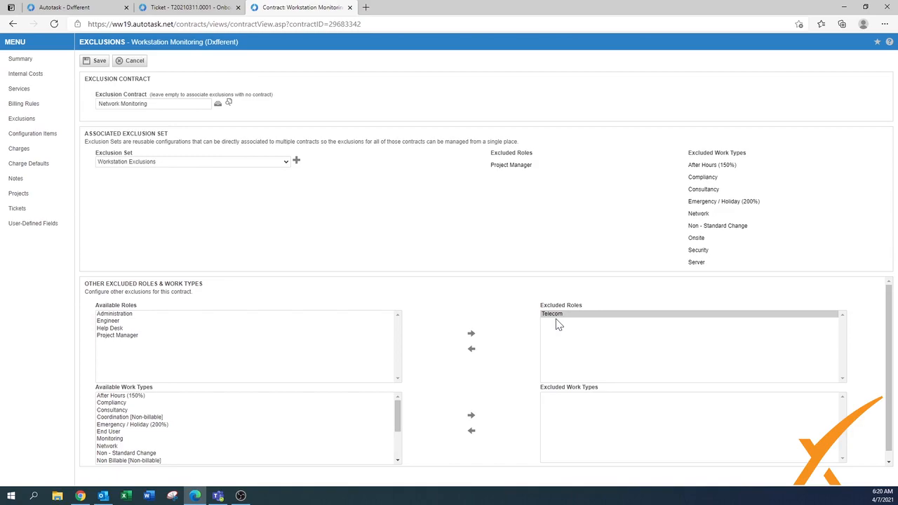
pyautogui.moveTo(549, 334)
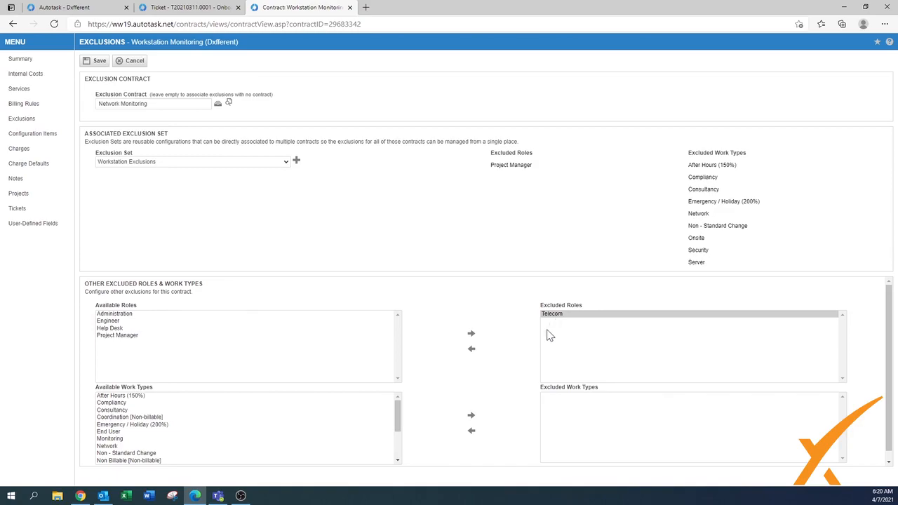
pyautogui.moveTo(556, 351)
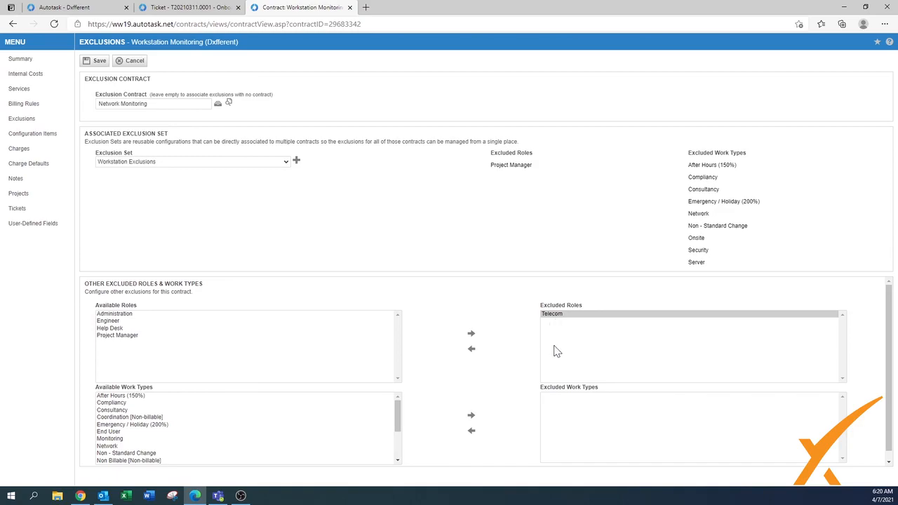
pyautogui.moveTo(579, 346)
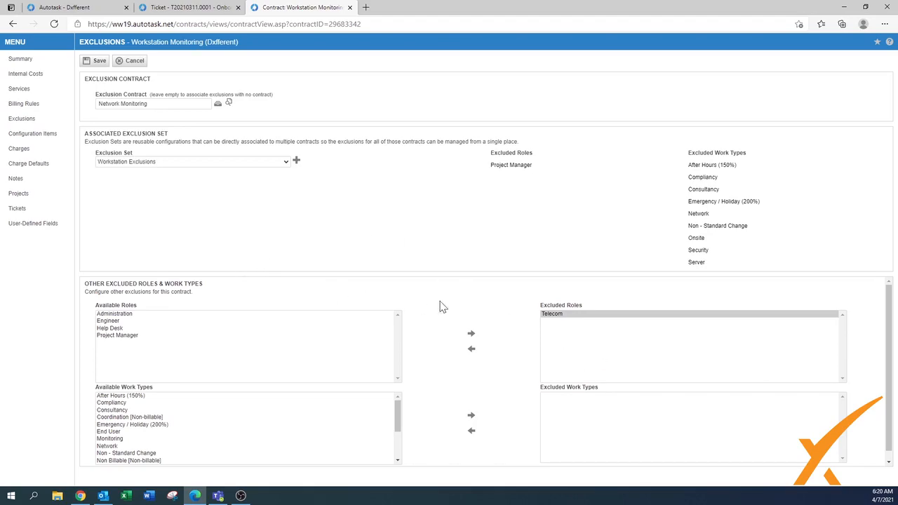
pyautogui.moveTo(138, 355)
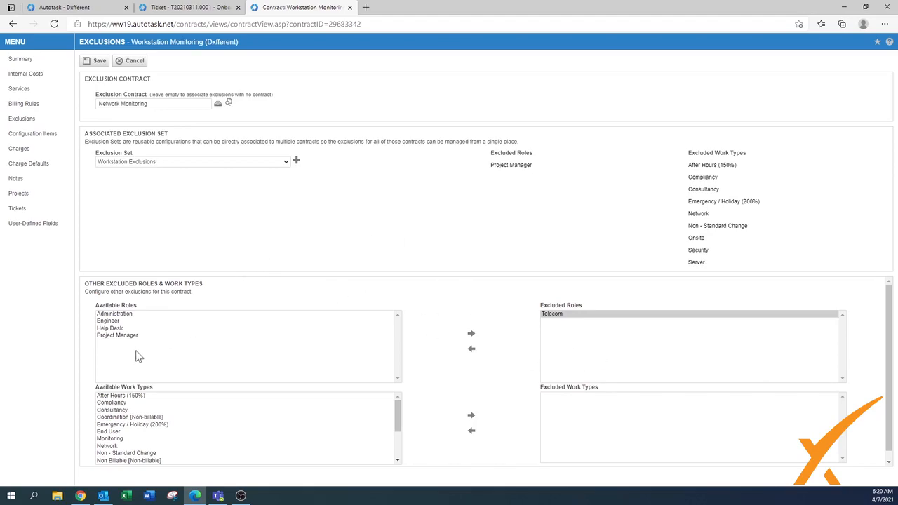
pyautogui.moveTo(596, 314)
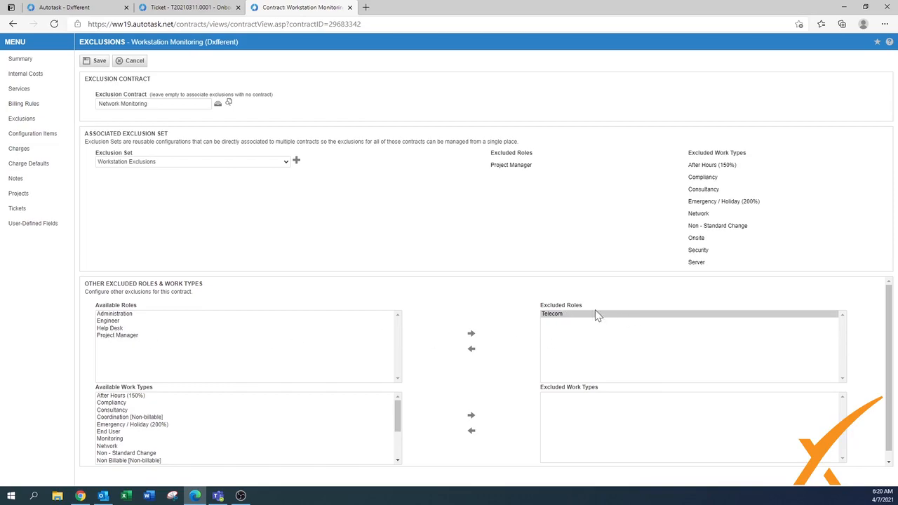